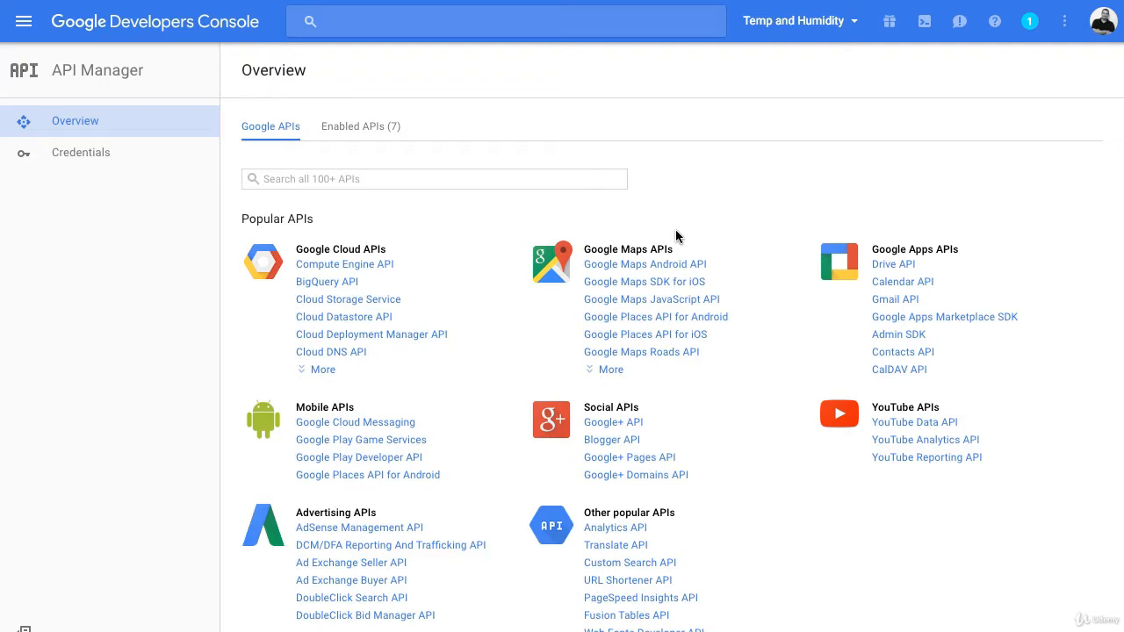
Open the Drive API under Google Apps APIs and enable it for the project.
left_click(915, 249)
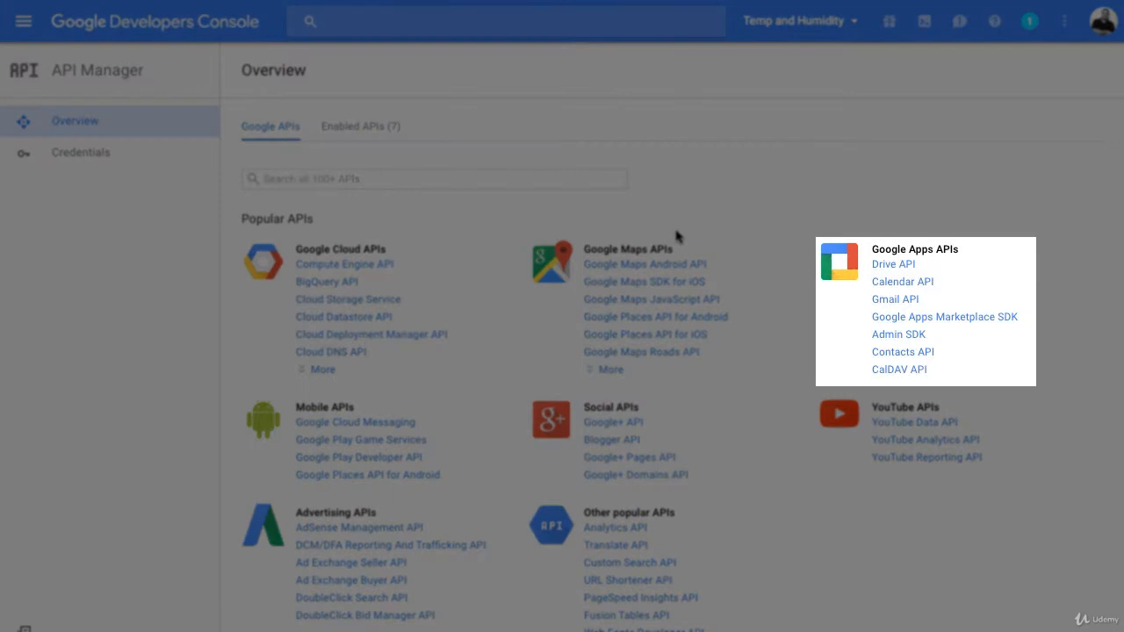
mouse_move(678, 239)
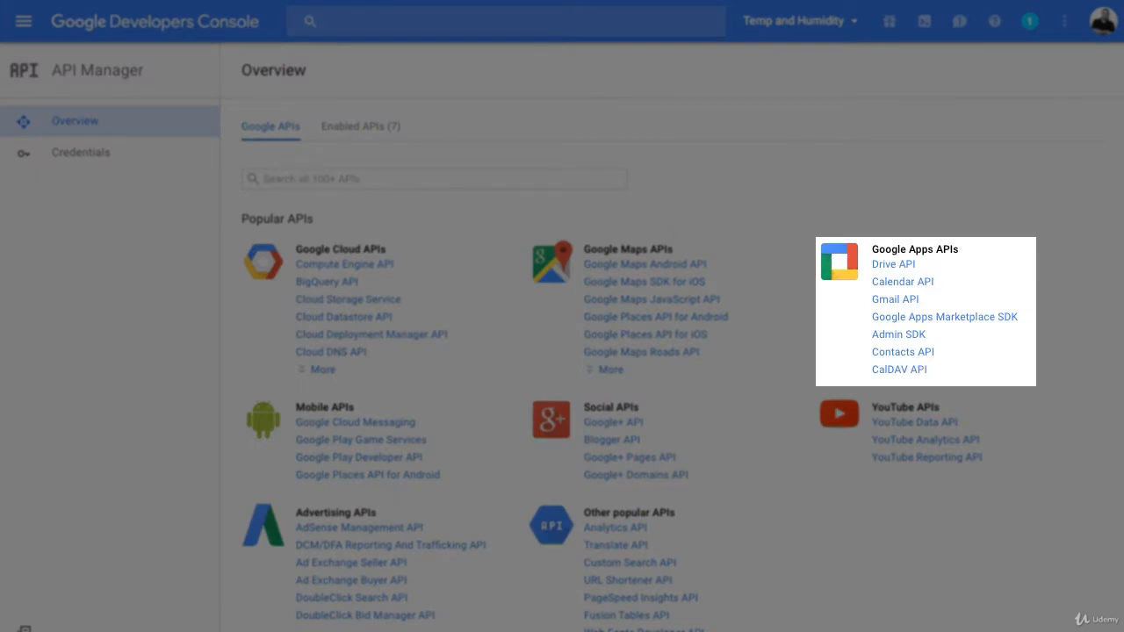
left_click(893, 265)
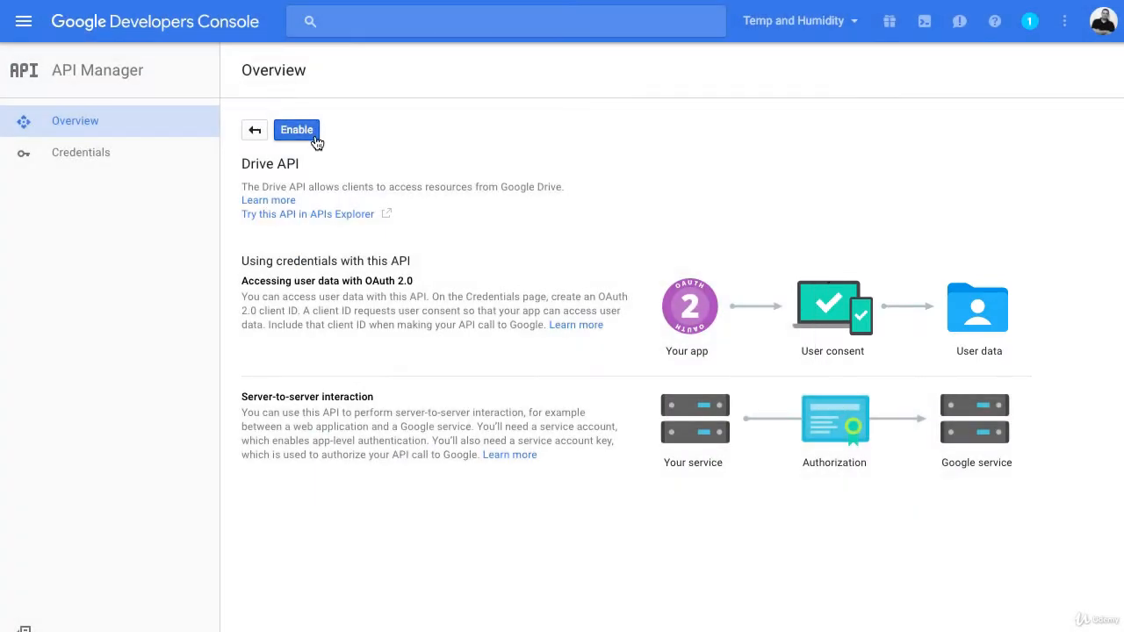
left_click(296, 129)
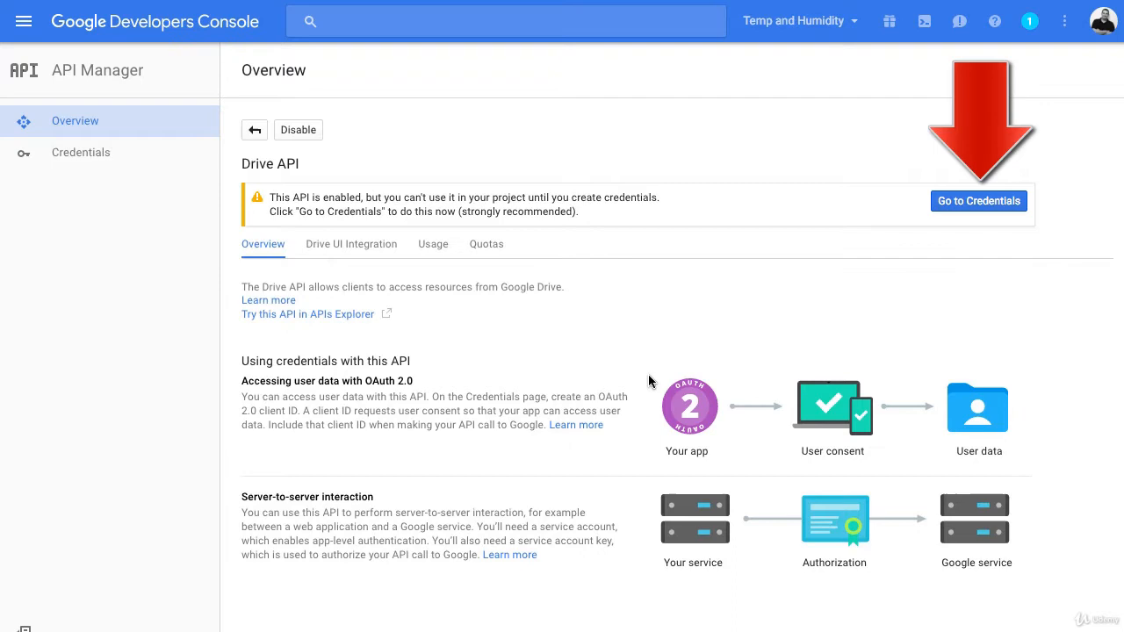
Request Drive API credentials for a CLI tool accessing application data.
left_click(978, 200)
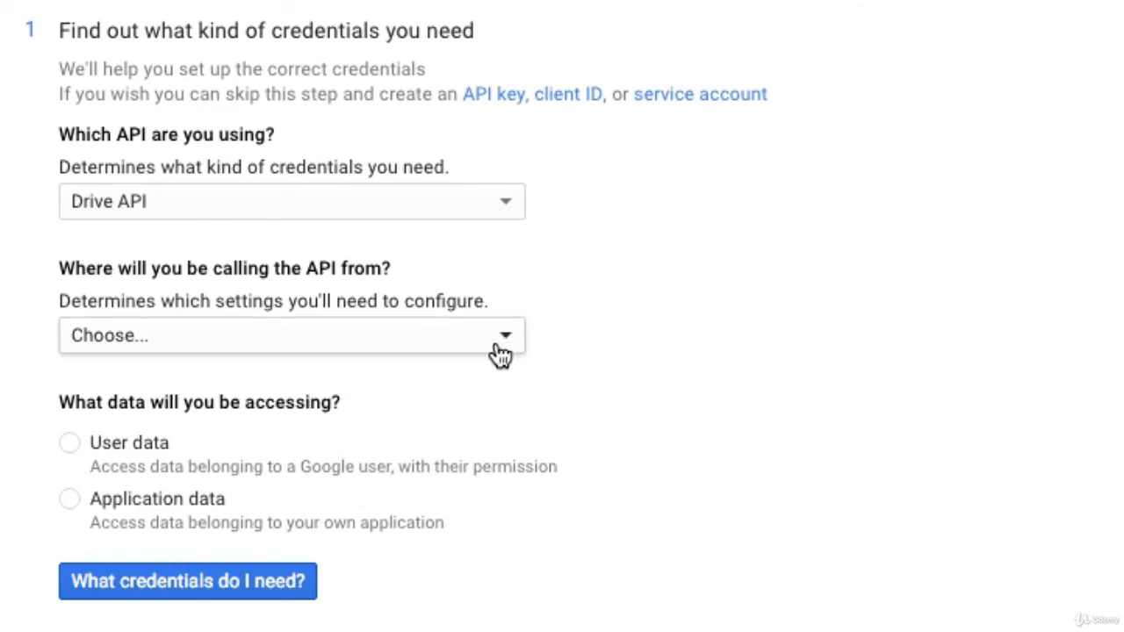
left_click(291, 334)
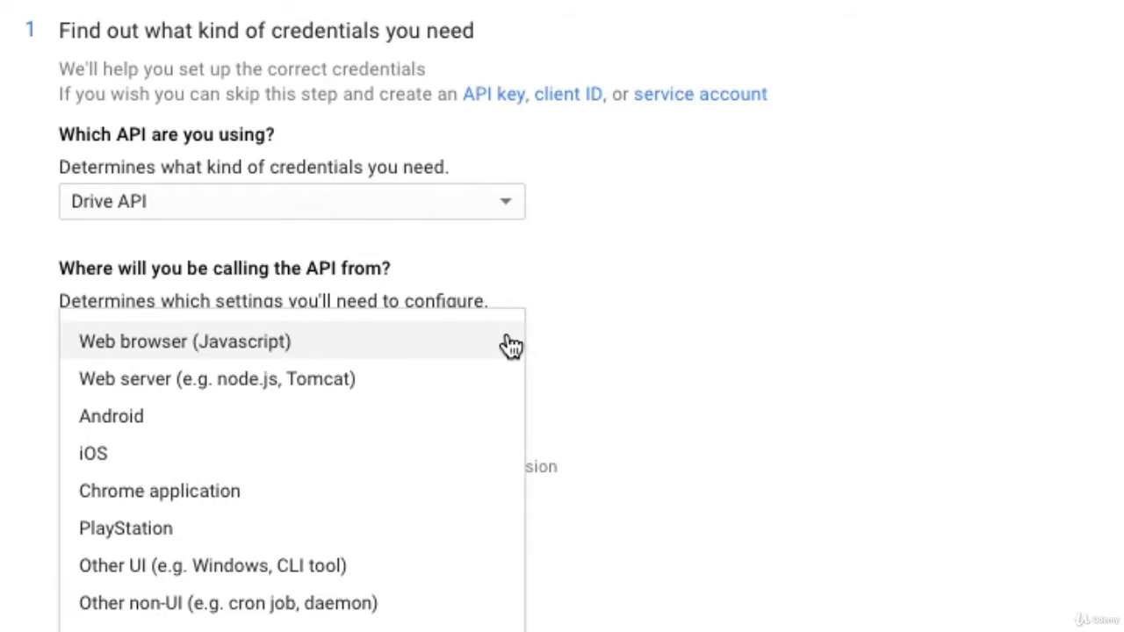
mouse_move(395, 604)
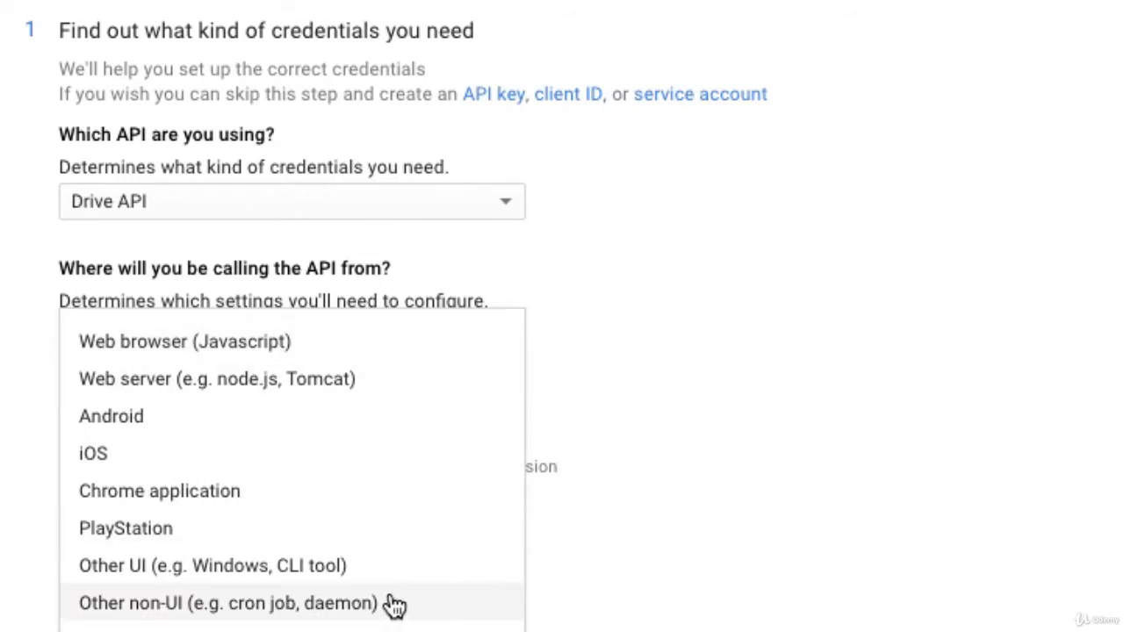
mouse_move(388, 566)
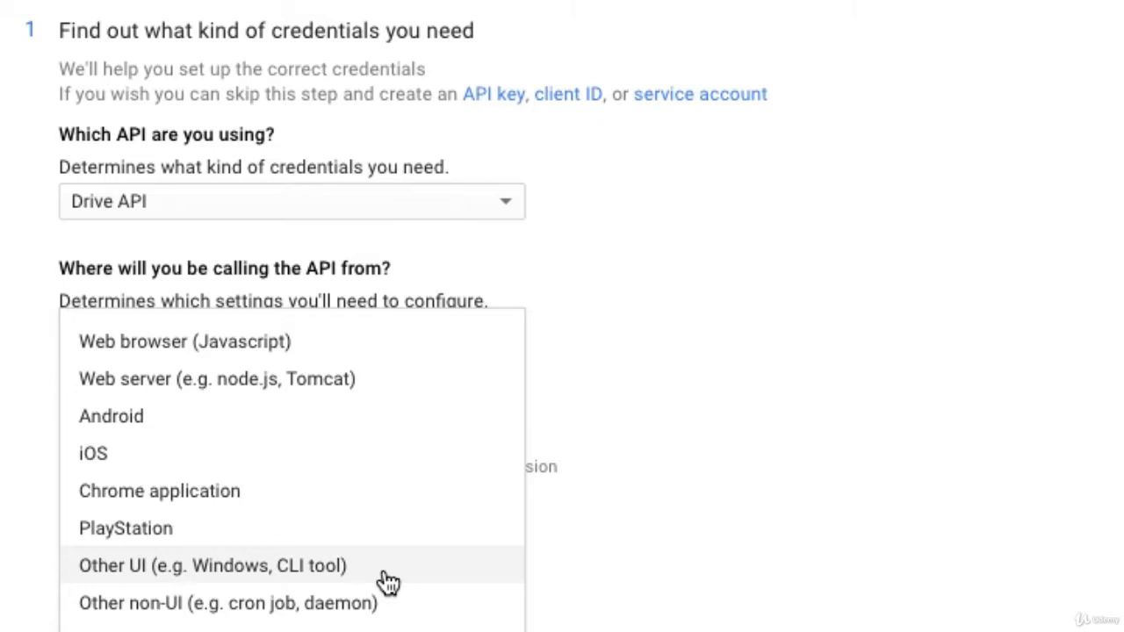
left_click(212, 565)
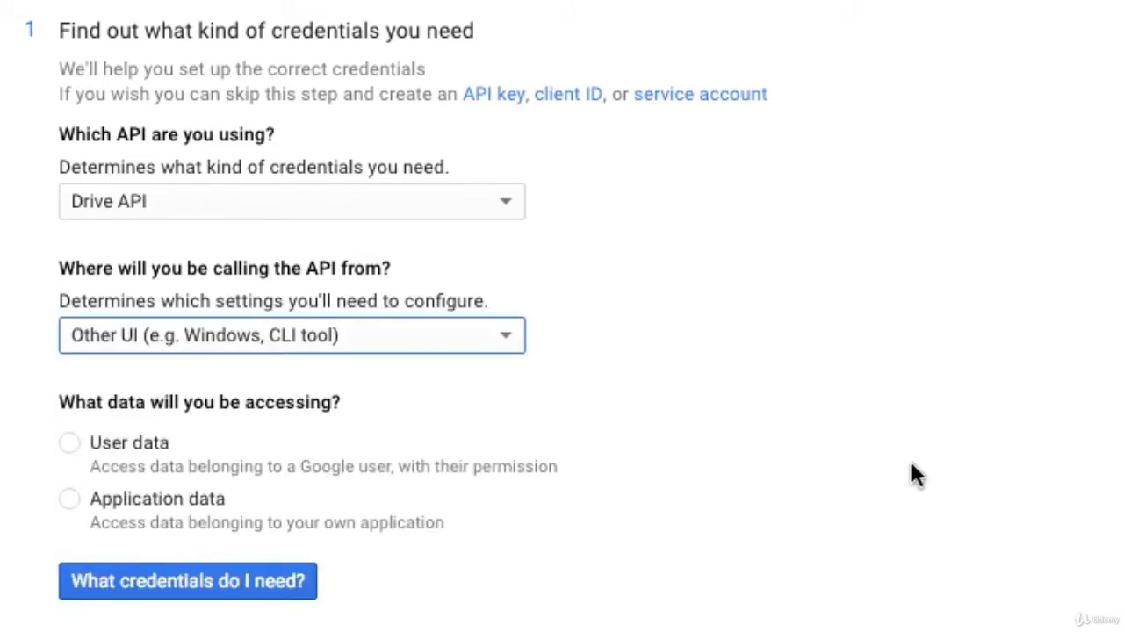
left_click(69, 499)
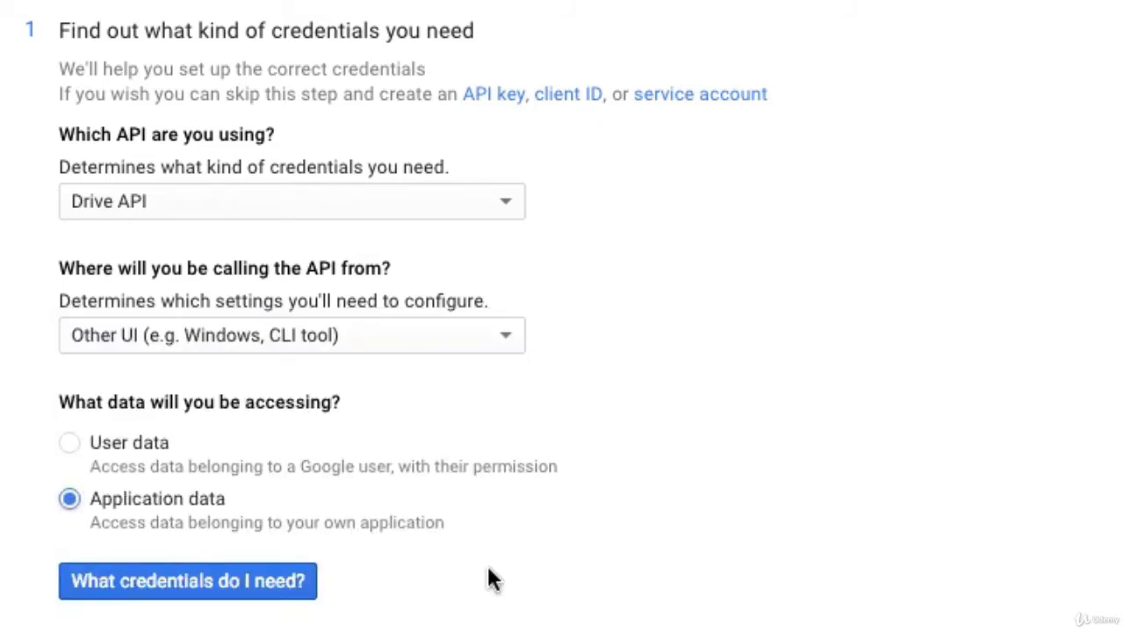
left_click(187, 582)
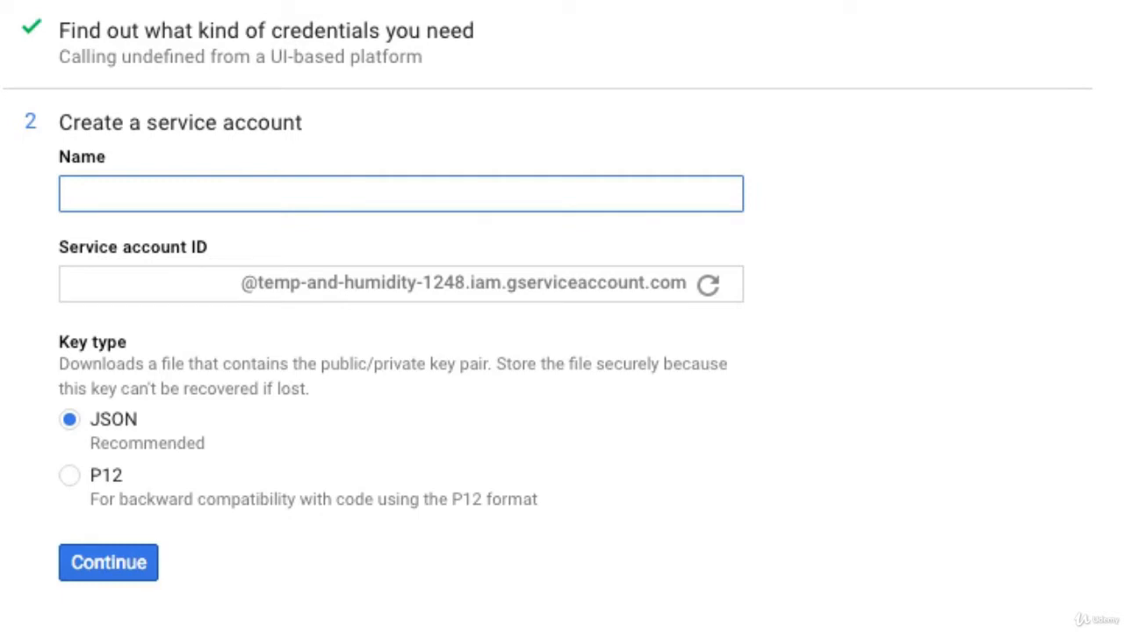
Create the am2302 service account with editor permission and a JSON key, then dismiss the confirmation.
left_click(107, 562)
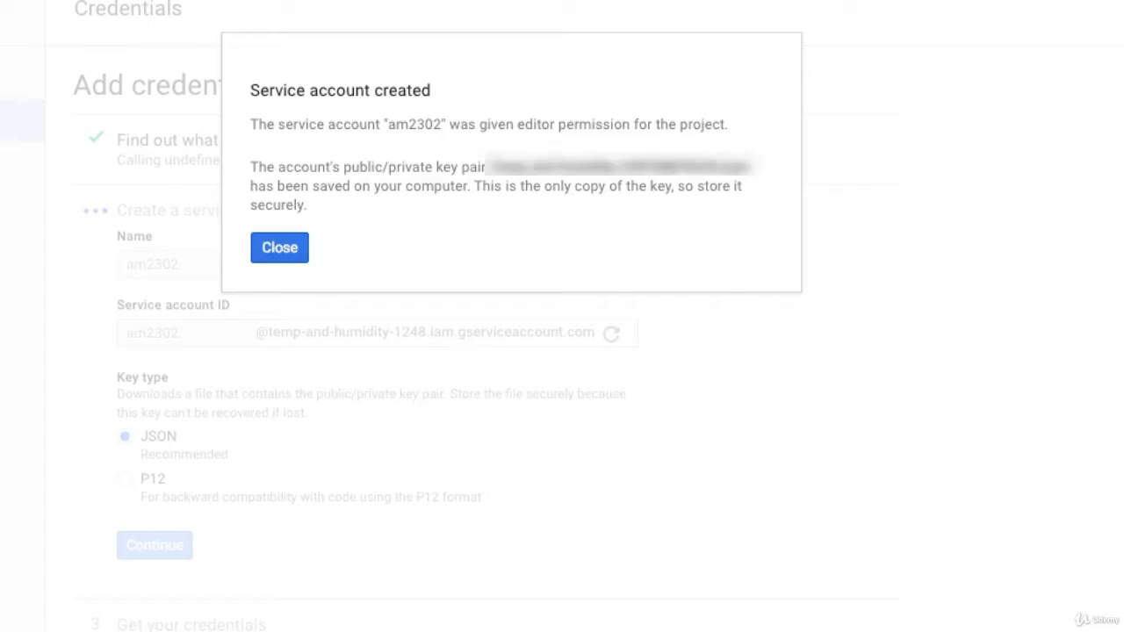
left_click(280, 248)
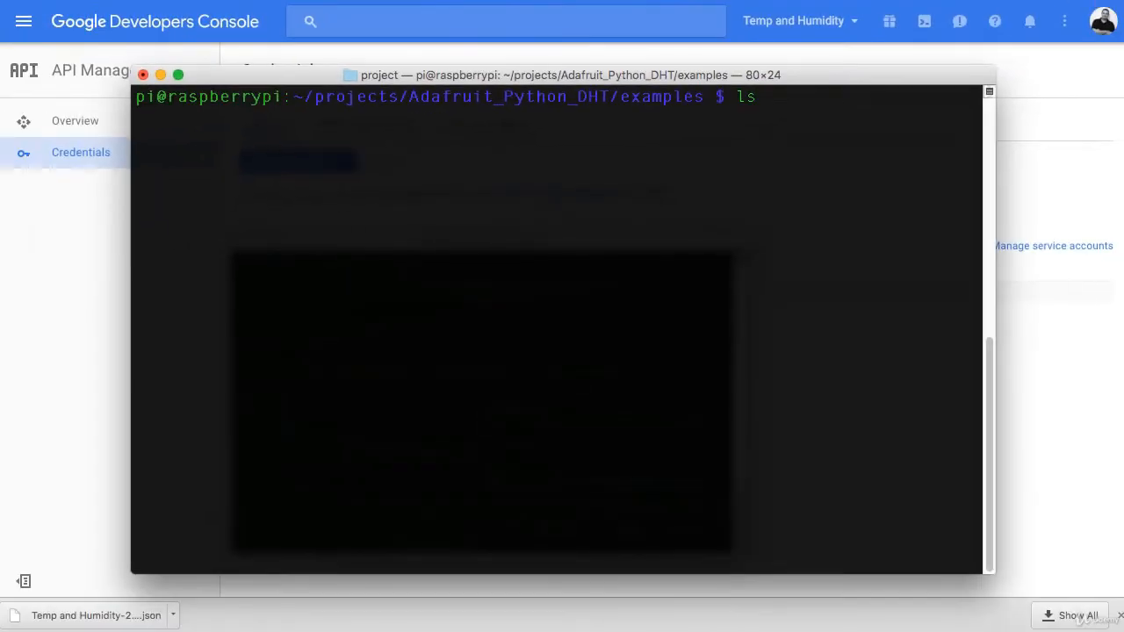
List the examples folder files and refresh the package lists with sudo apt-get update.
key("Return")
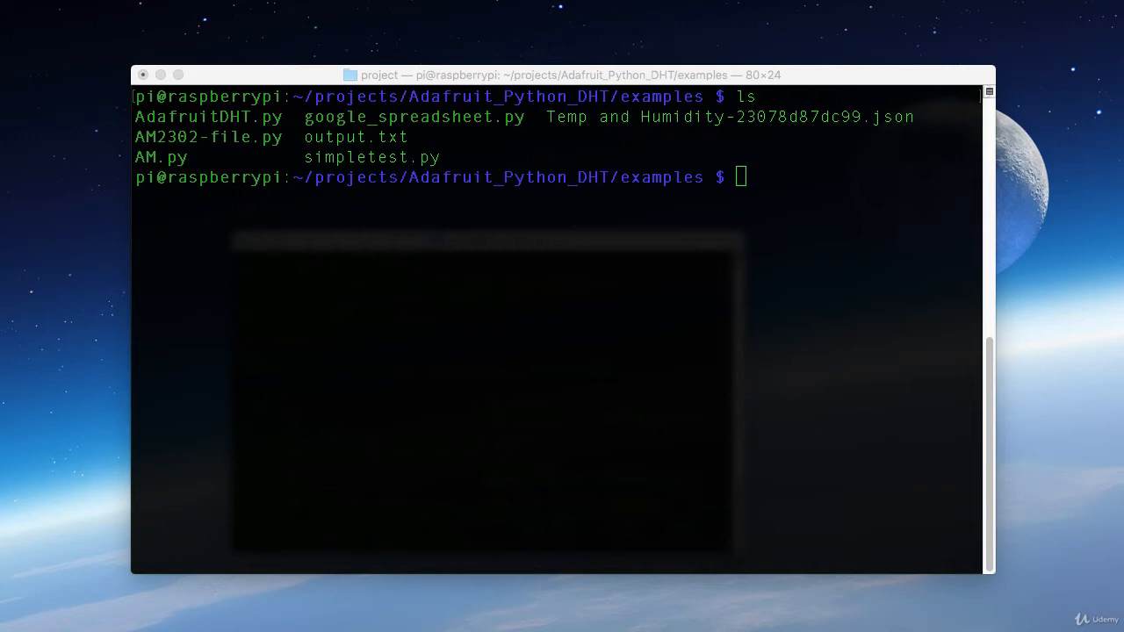
type("sudo apt-get update")
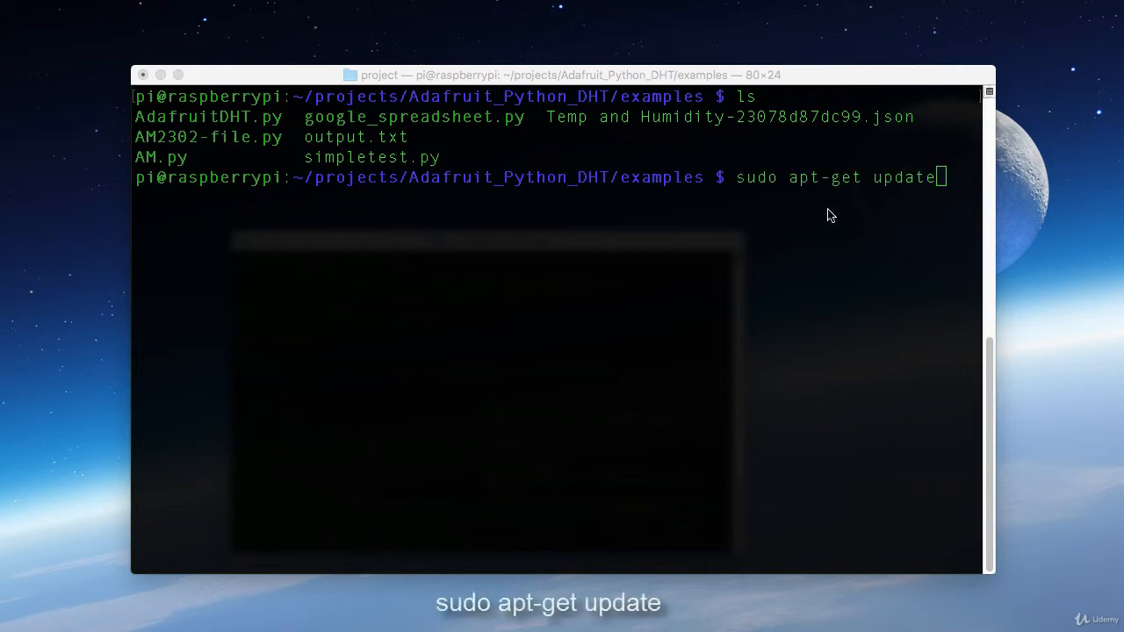
key("Return")
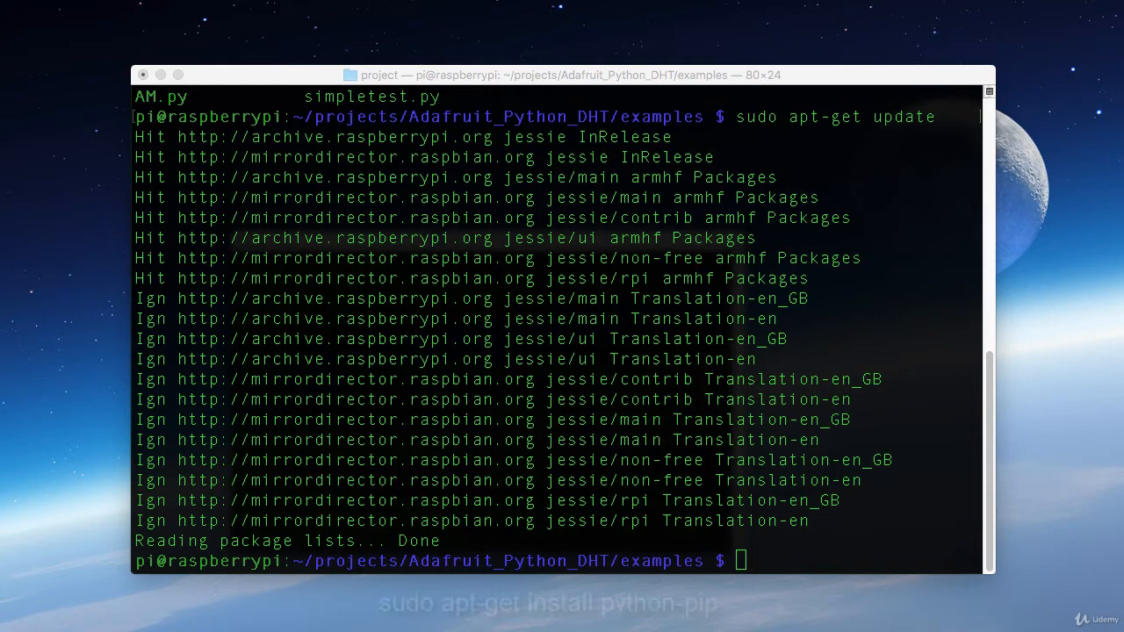
Install python-pip, confirming with Y, and enter the gspread and oauth2client pip install.
type("sudo apt-get install python-pip")
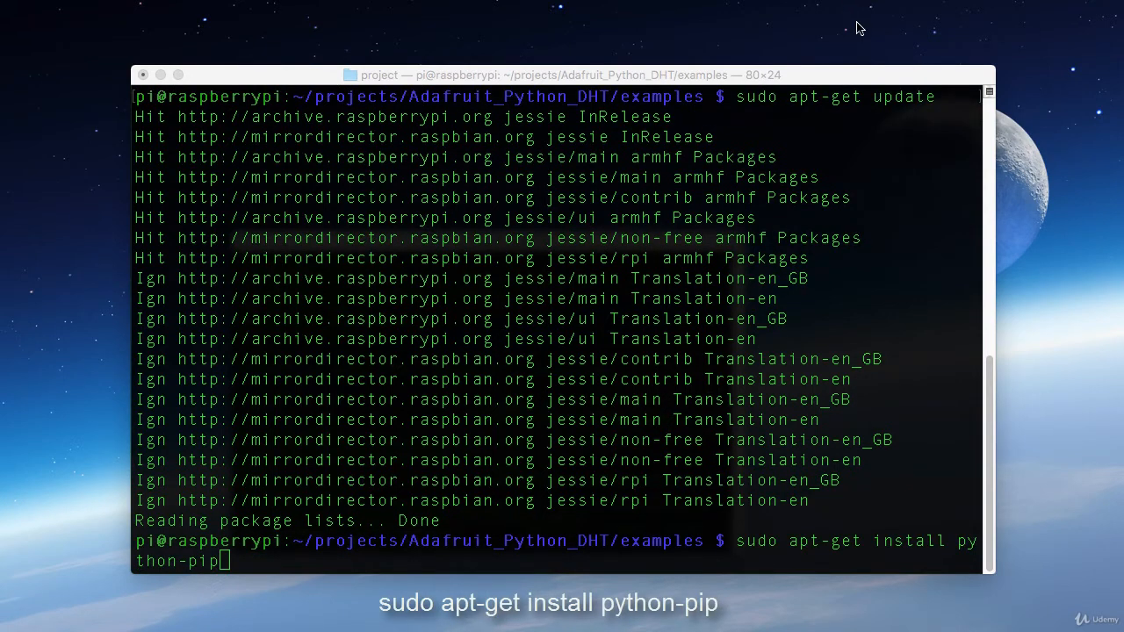
key("Return")
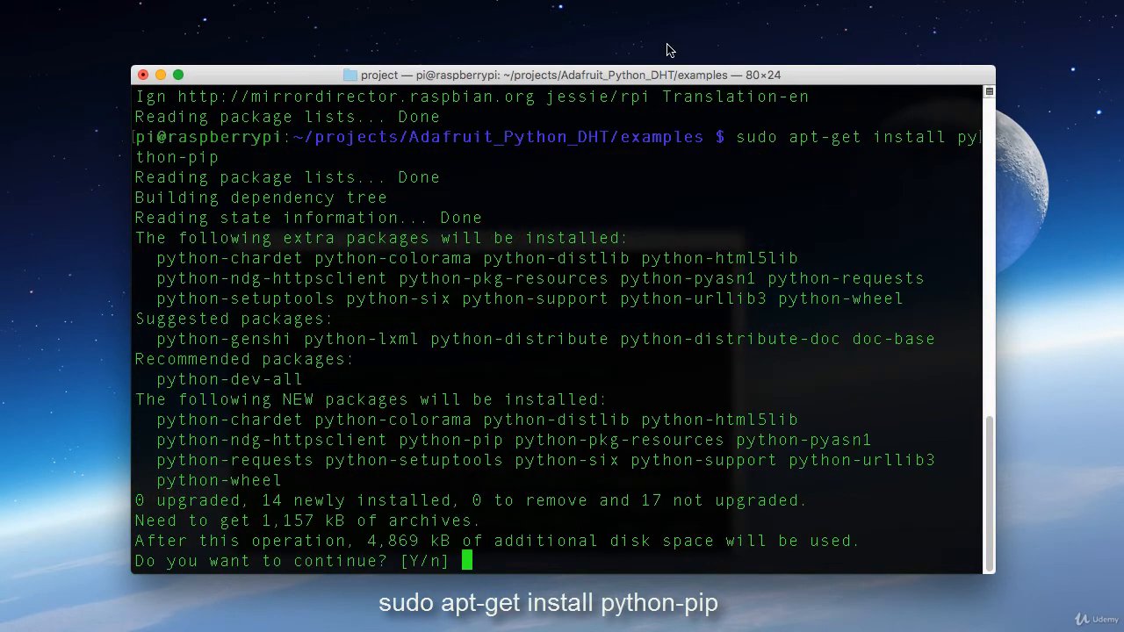
type("Y")
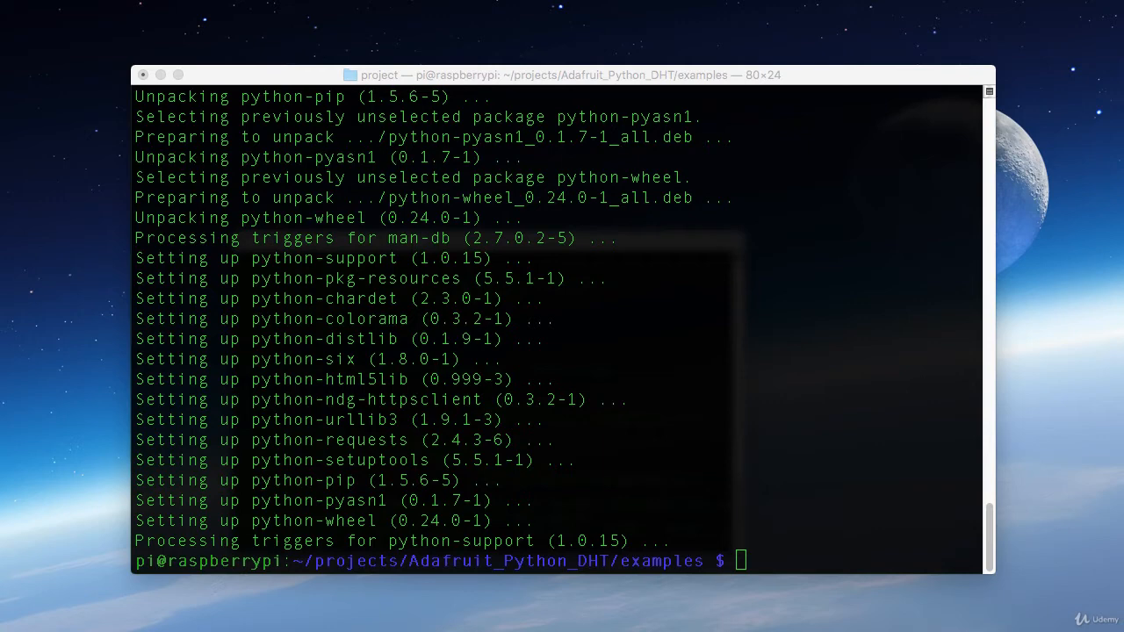
type("sudo pip install gspread oauth2client")
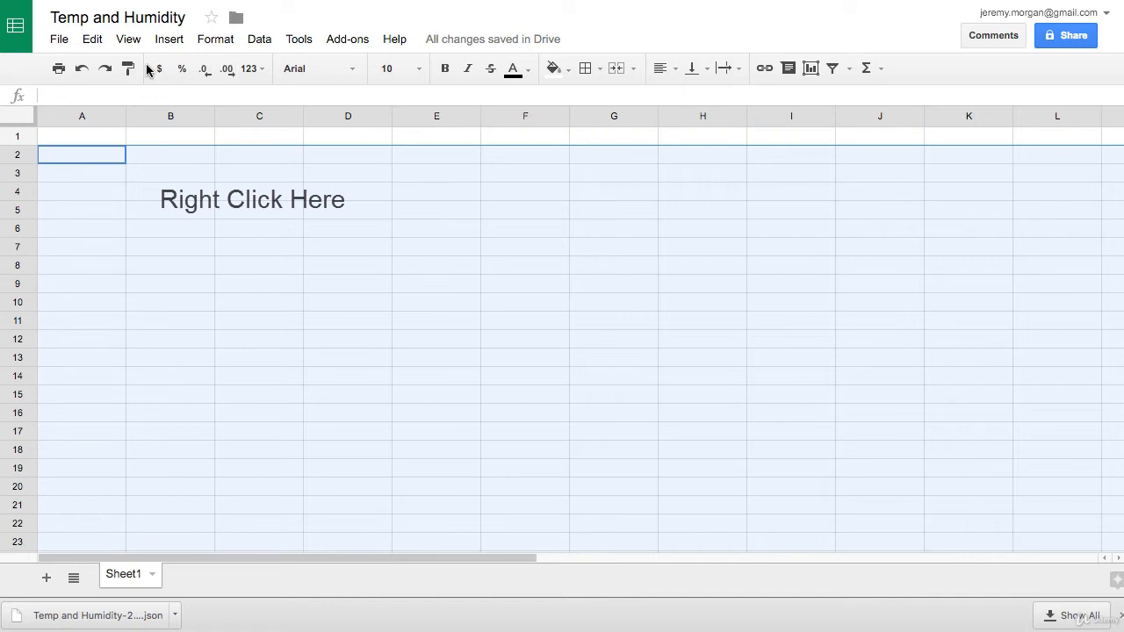
mouse_move(81, 103)
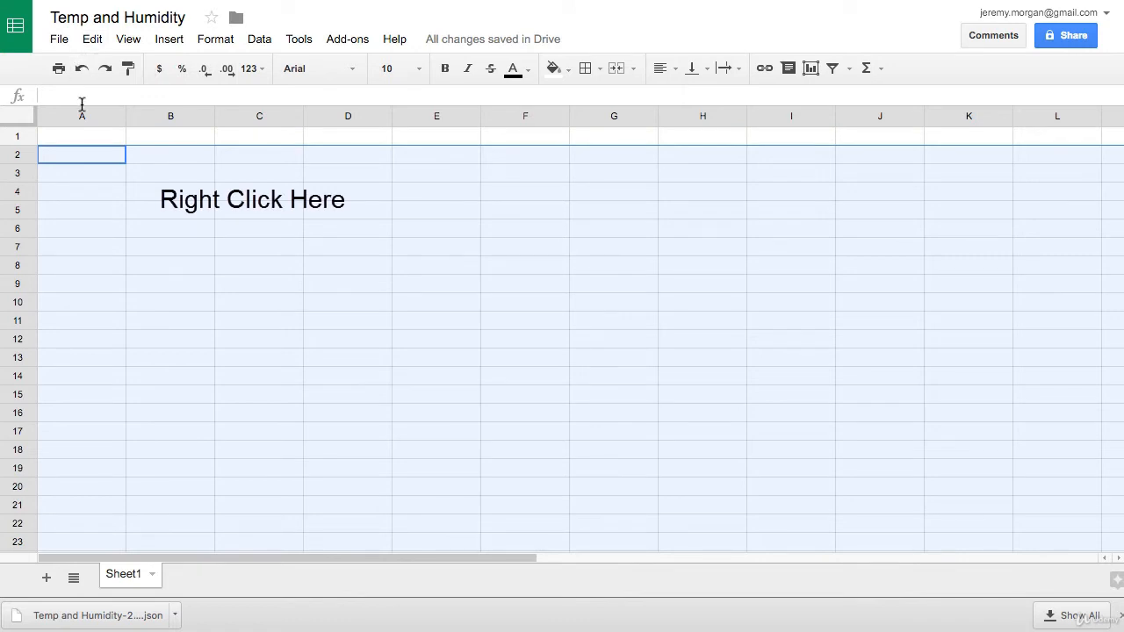
Delete rows 2–999 from the selection's right-click menu.
right_click(82, 155)
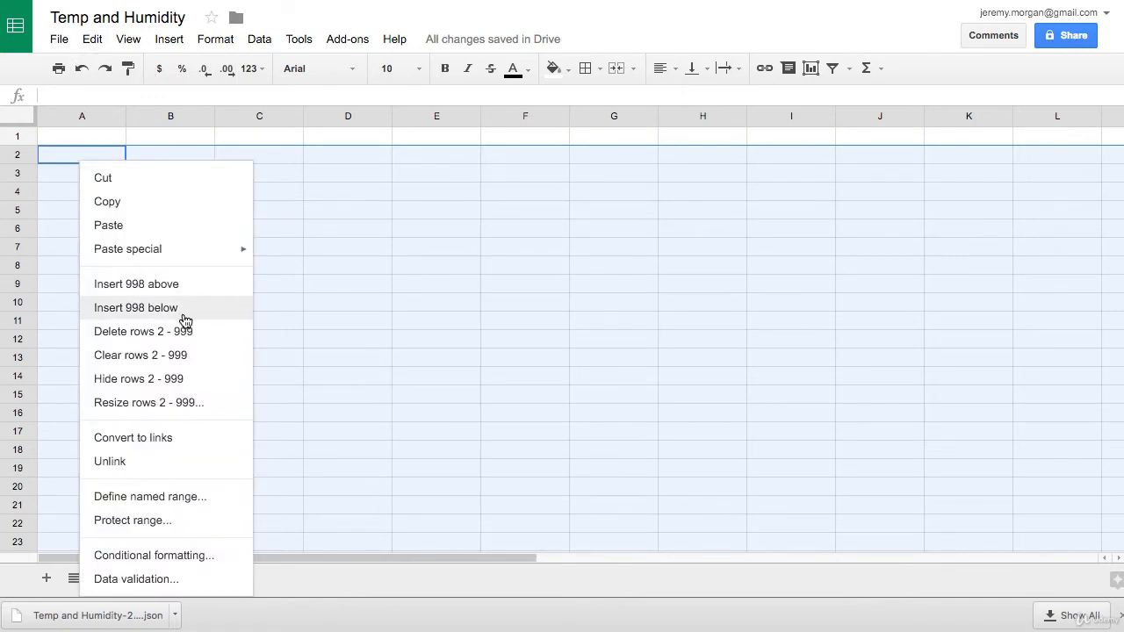
mouse_move(210, 337)
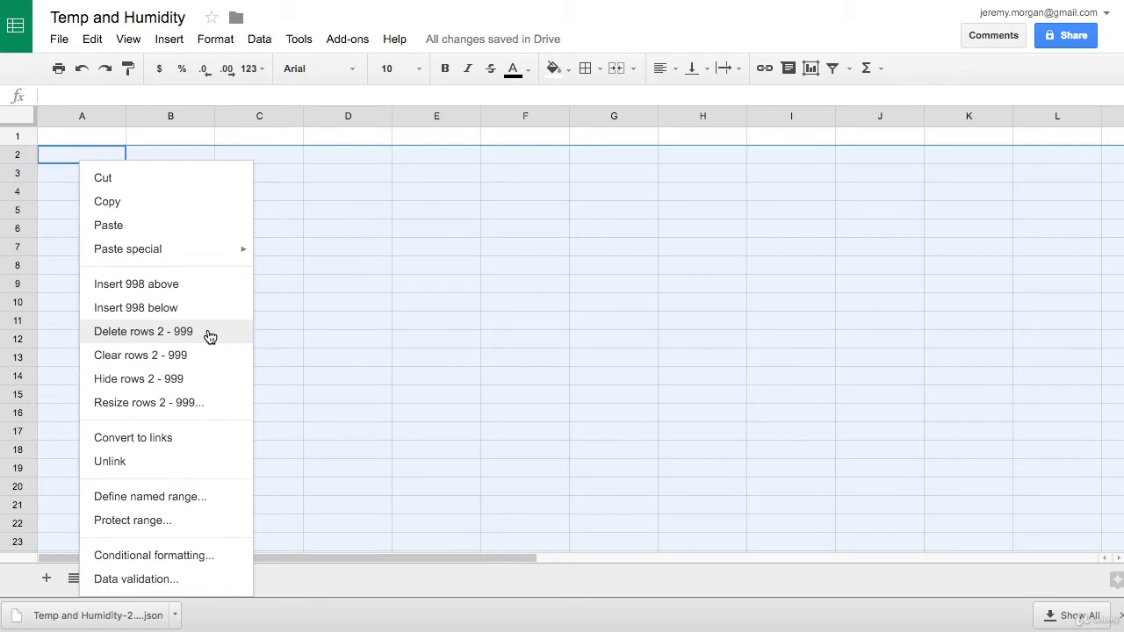
left_click(143, 332)
type("Humidity %")
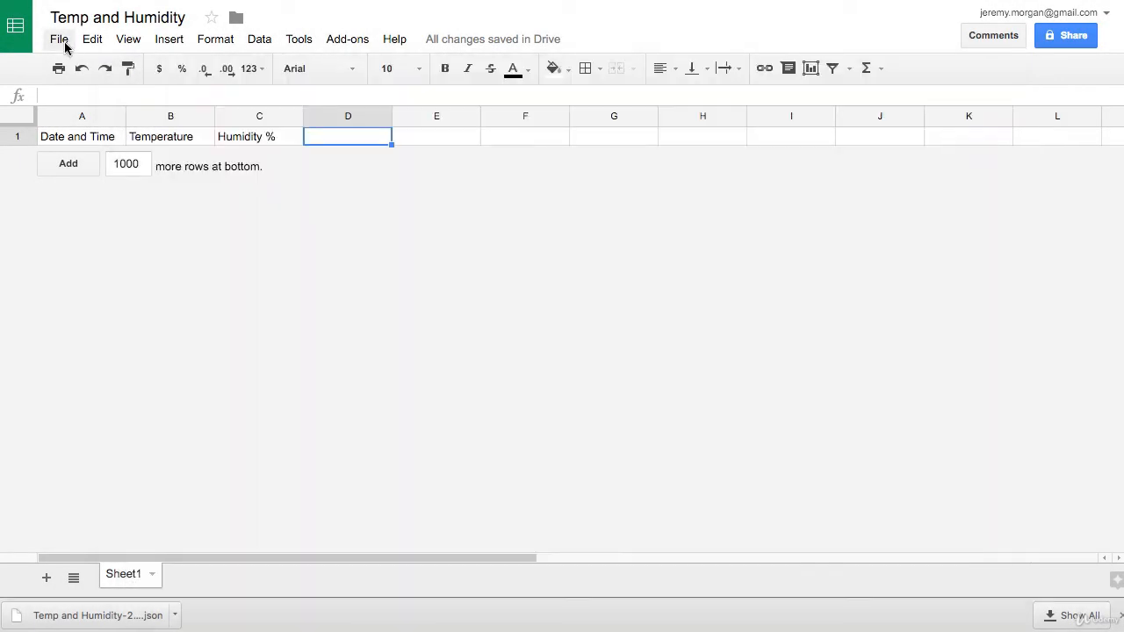
Give the pasted service account email Can edit access to the sheet and send.
left_click(1065, 35)
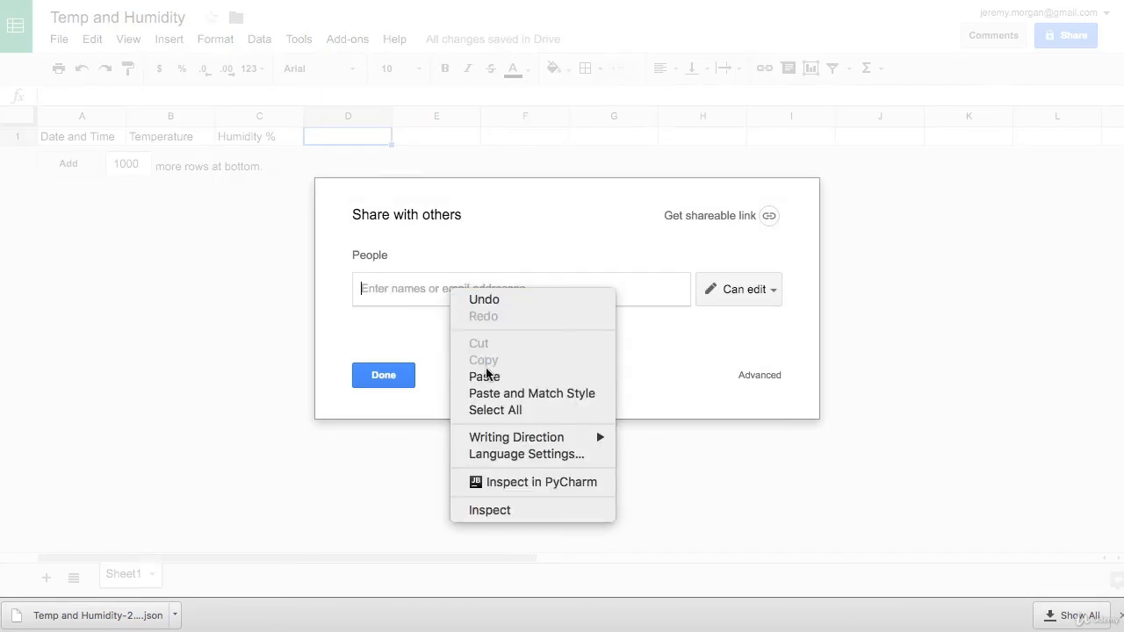
left_click(485, 376)
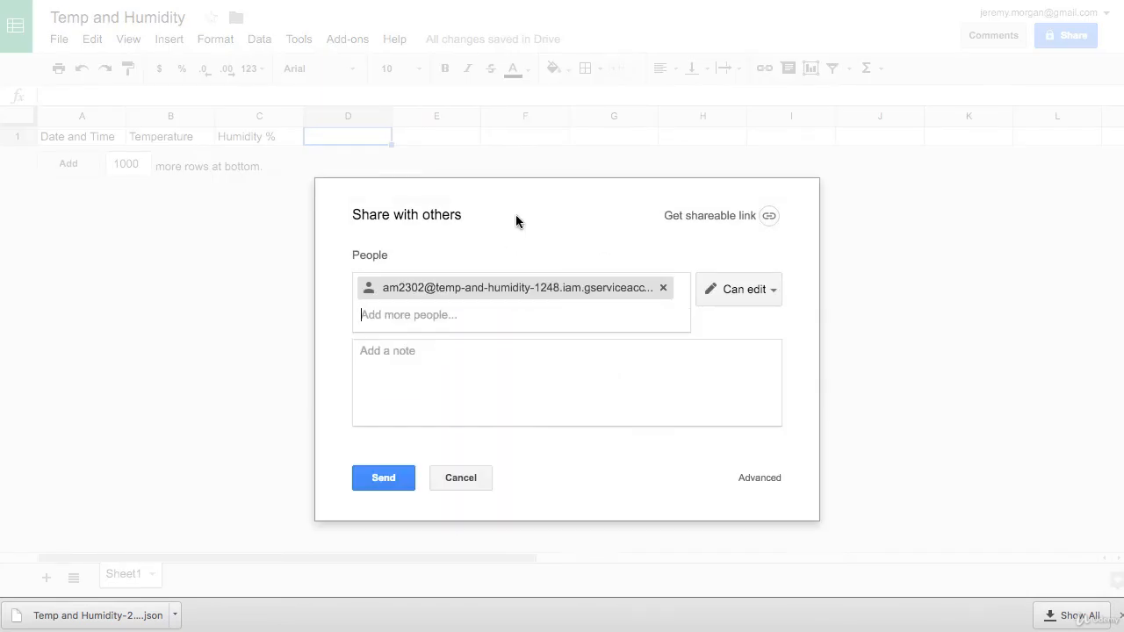
left_click(460, 478)
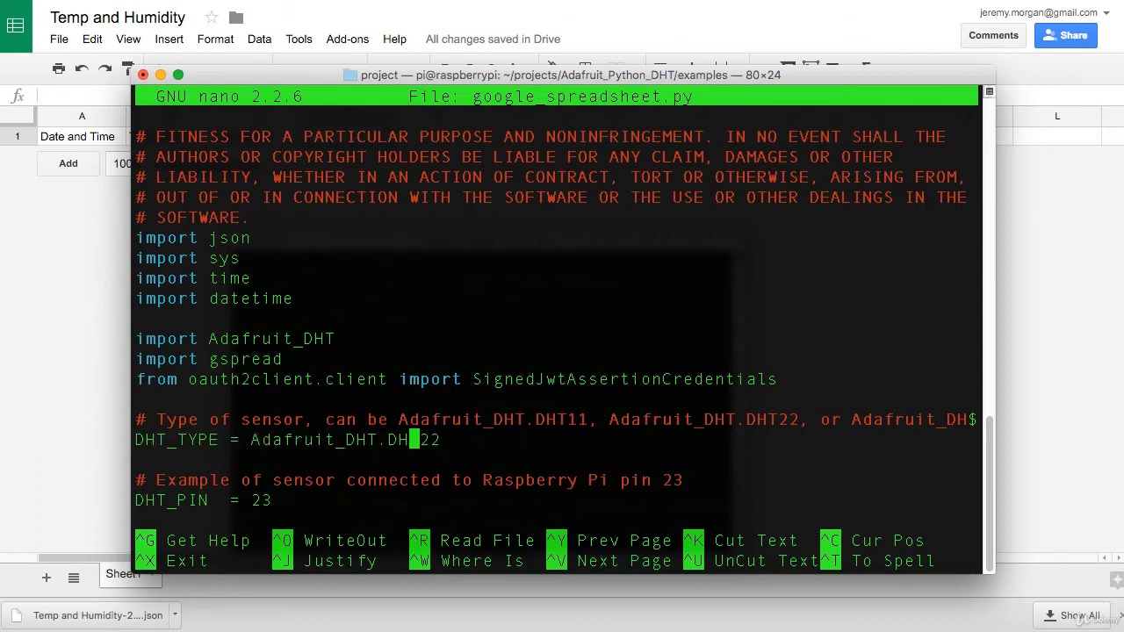
Change DHT_TYPE from DHT22 to AM2302 and DHT_PIN to 4, then exit nano.
key("Backspace")
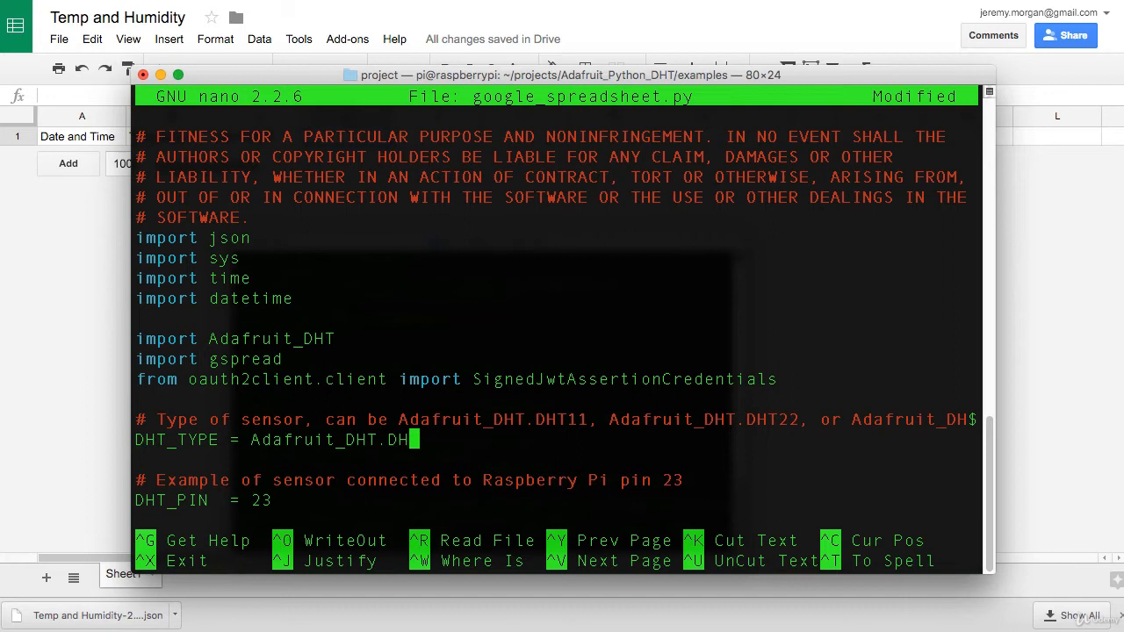
type("AM2302")
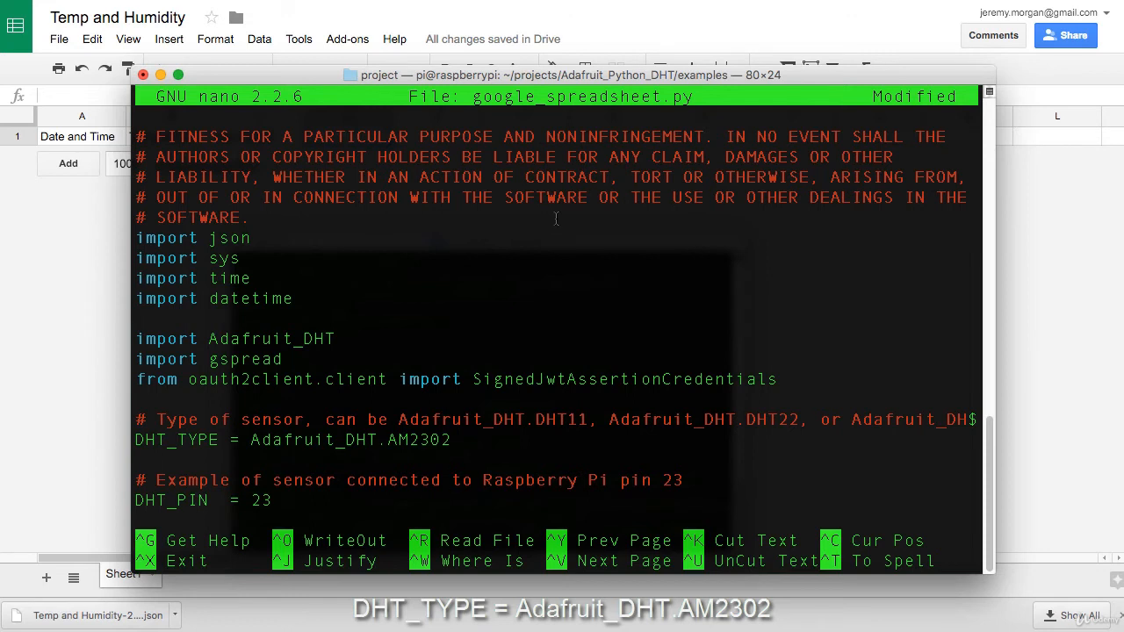
type("4")
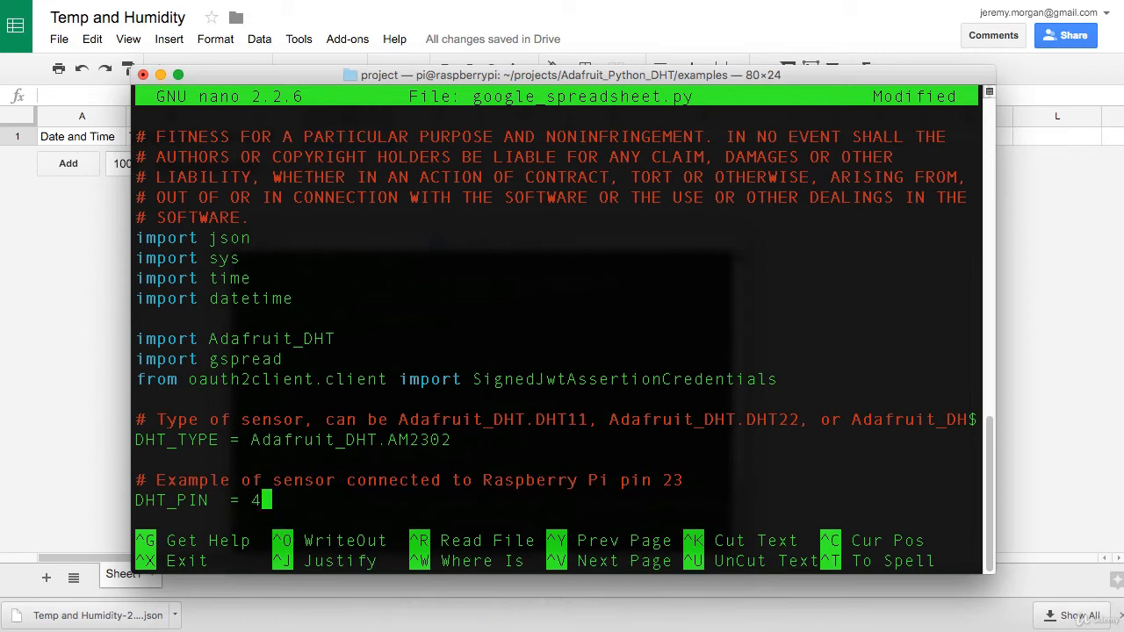
scroll("down", 3)
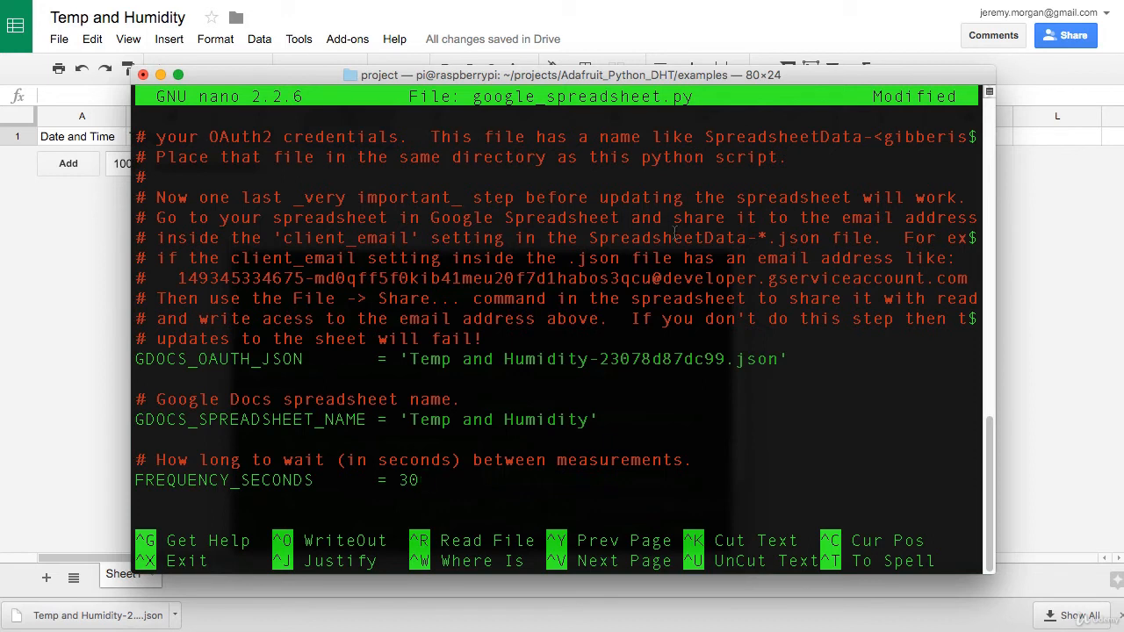
key("ctrl+x")
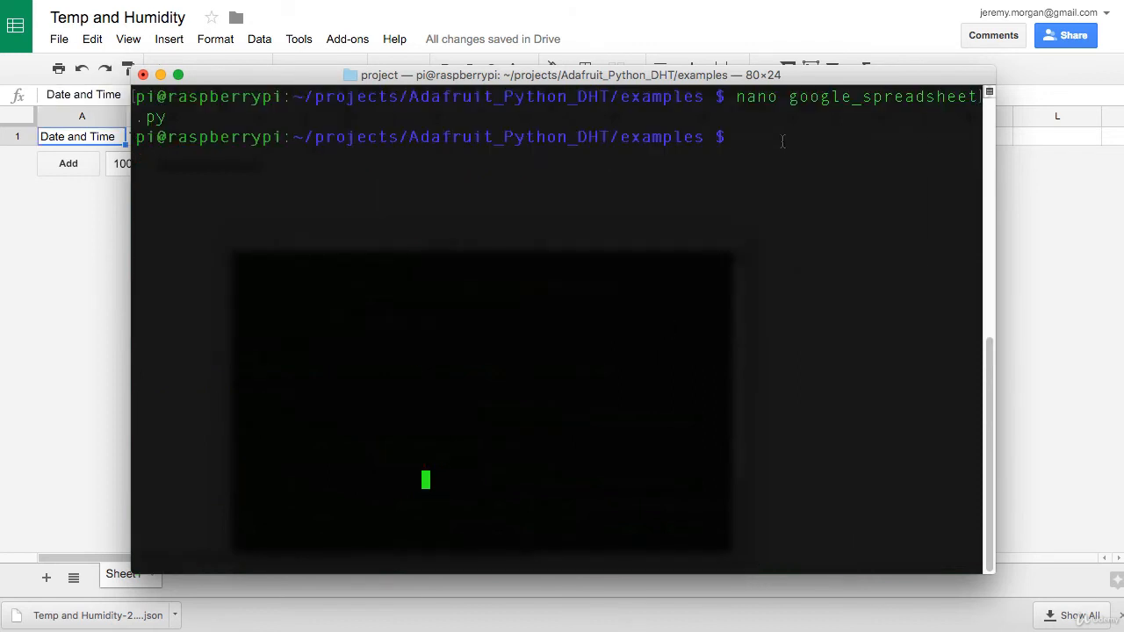
Install oauth2client 1.5.2 and run google_spreadsheet.py with sudo to log a reading.
type("pip install oauth2client==1.5.2")
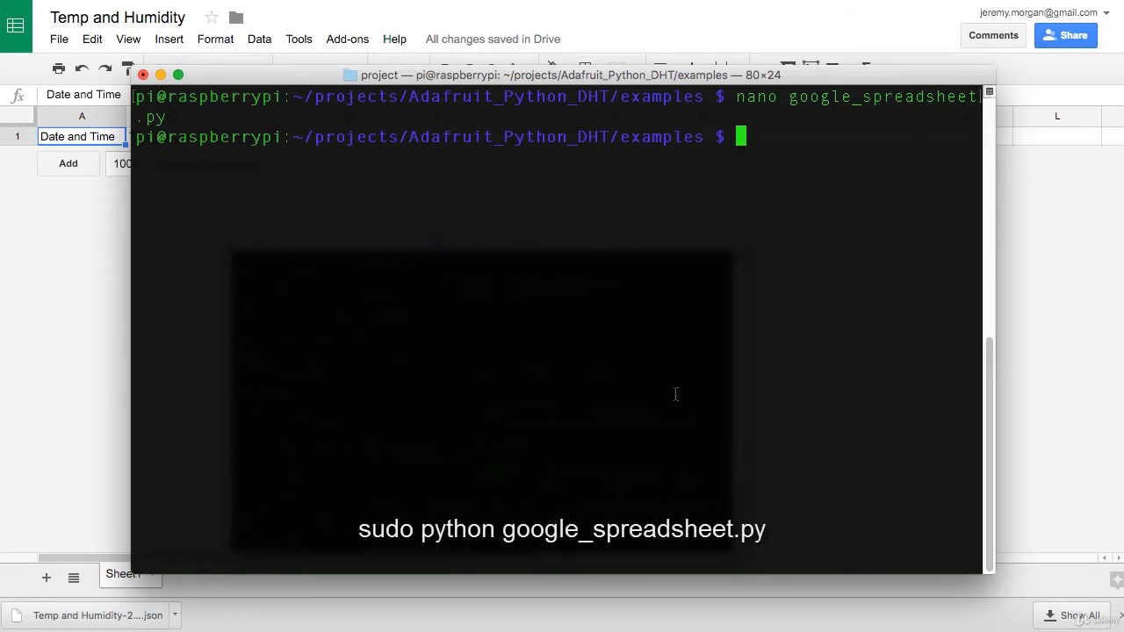
type("sudo python google_spreadsheet.py")
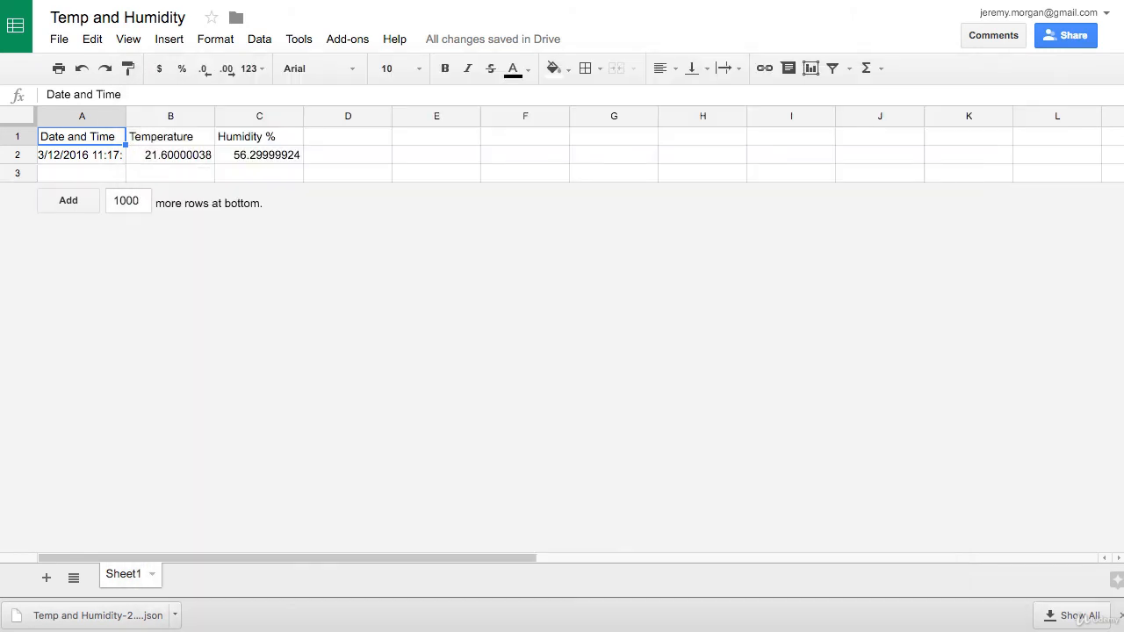
left_click(68, 200)
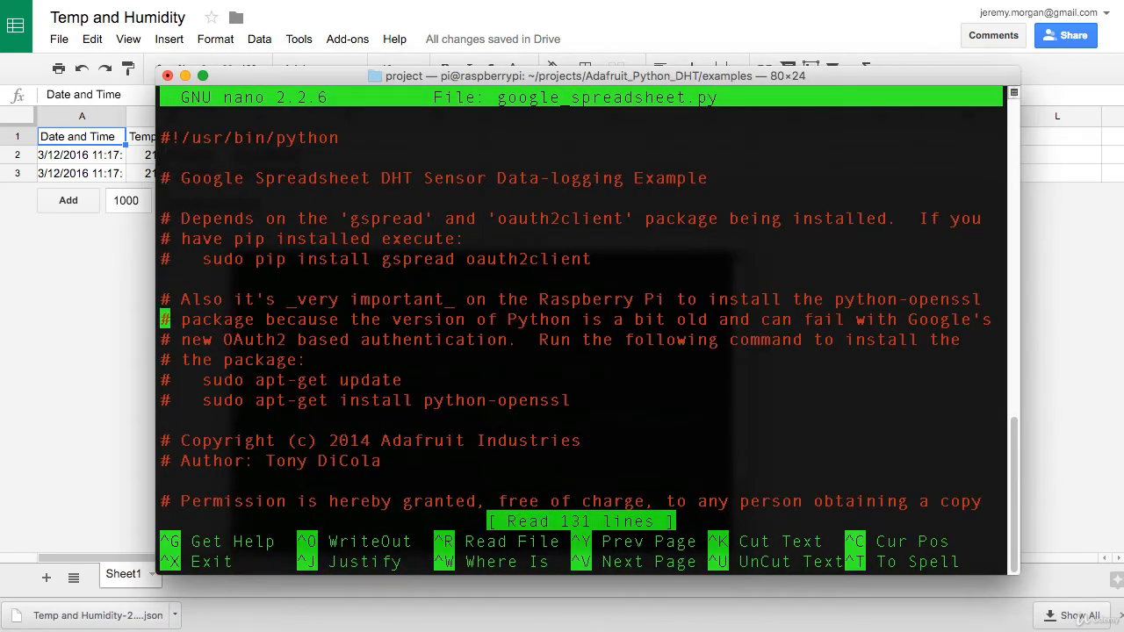
Set FREQUENCY_SECONDS to 10 and save google_spreadsheet.py with Y.
scroll("down", 3)
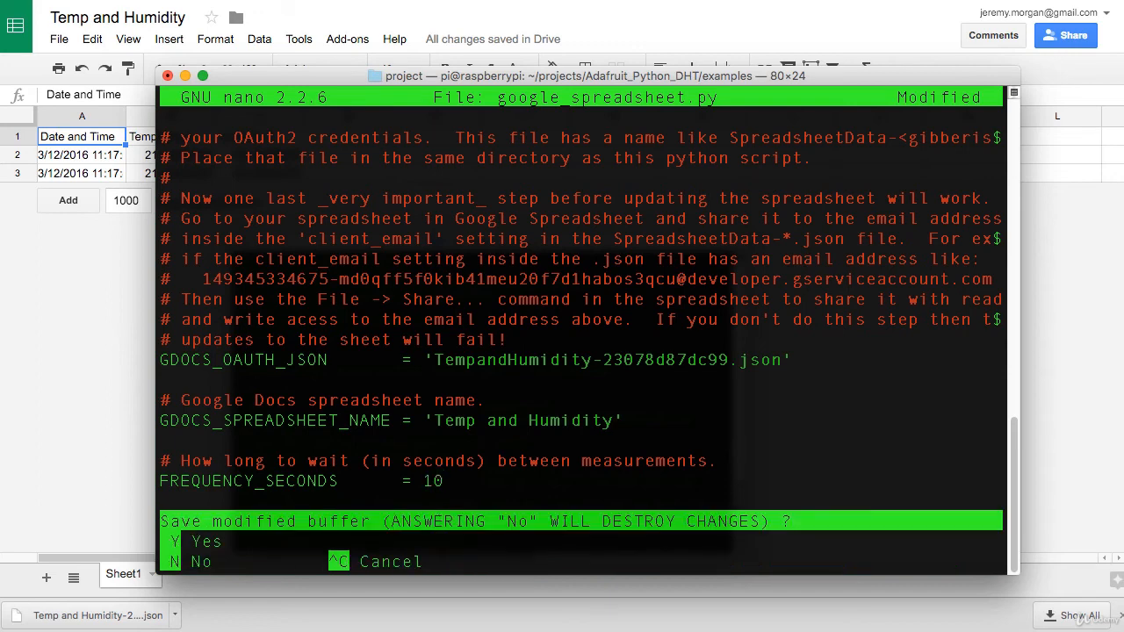
key("y")
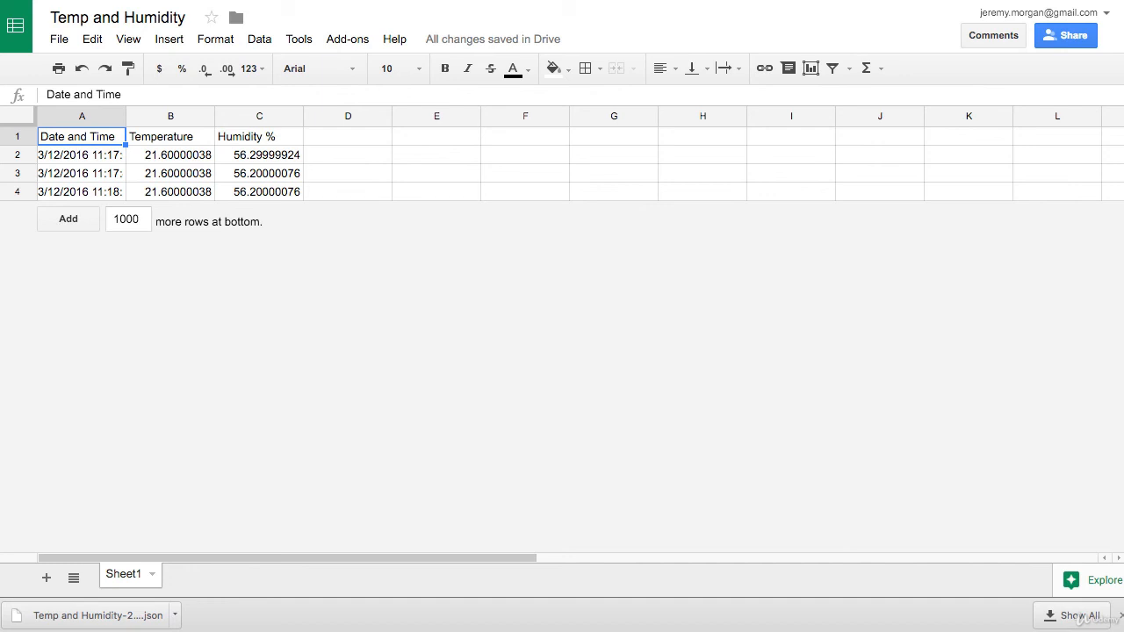
Watch a fourth row appear showing 21.6 degrees and about 56.2% humidity.
left_click(67, 219)
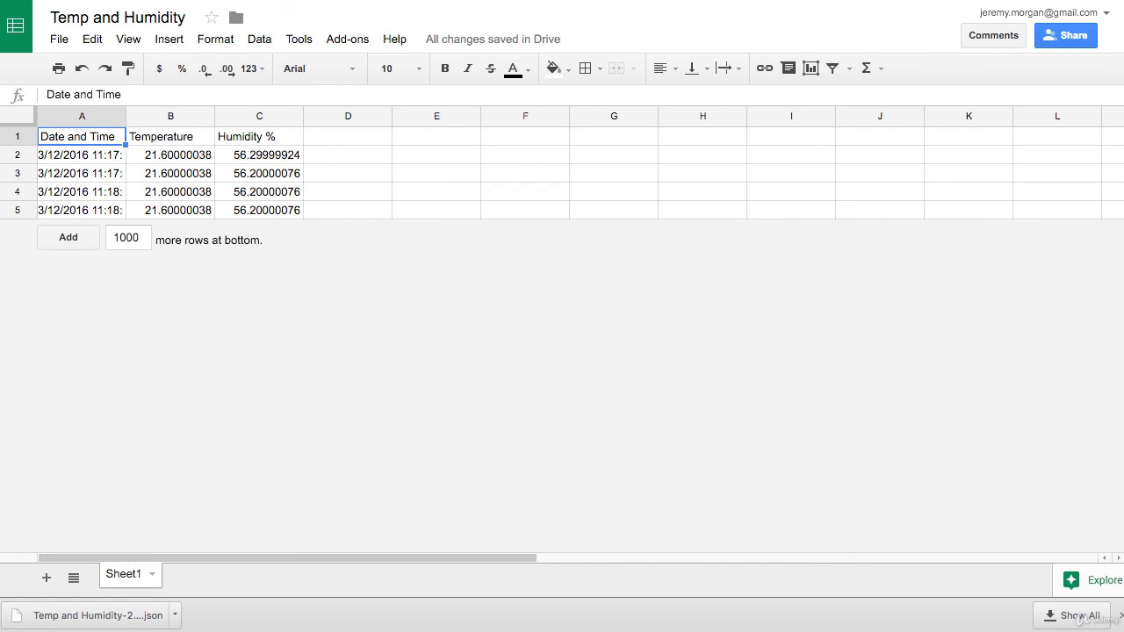
left_click(68, 236)
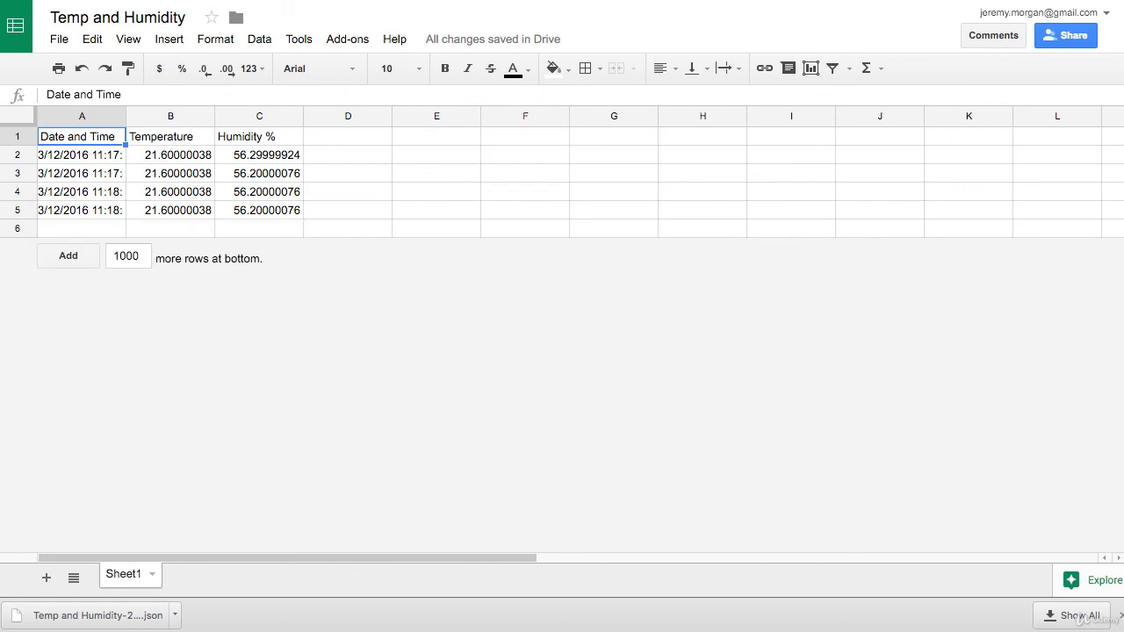